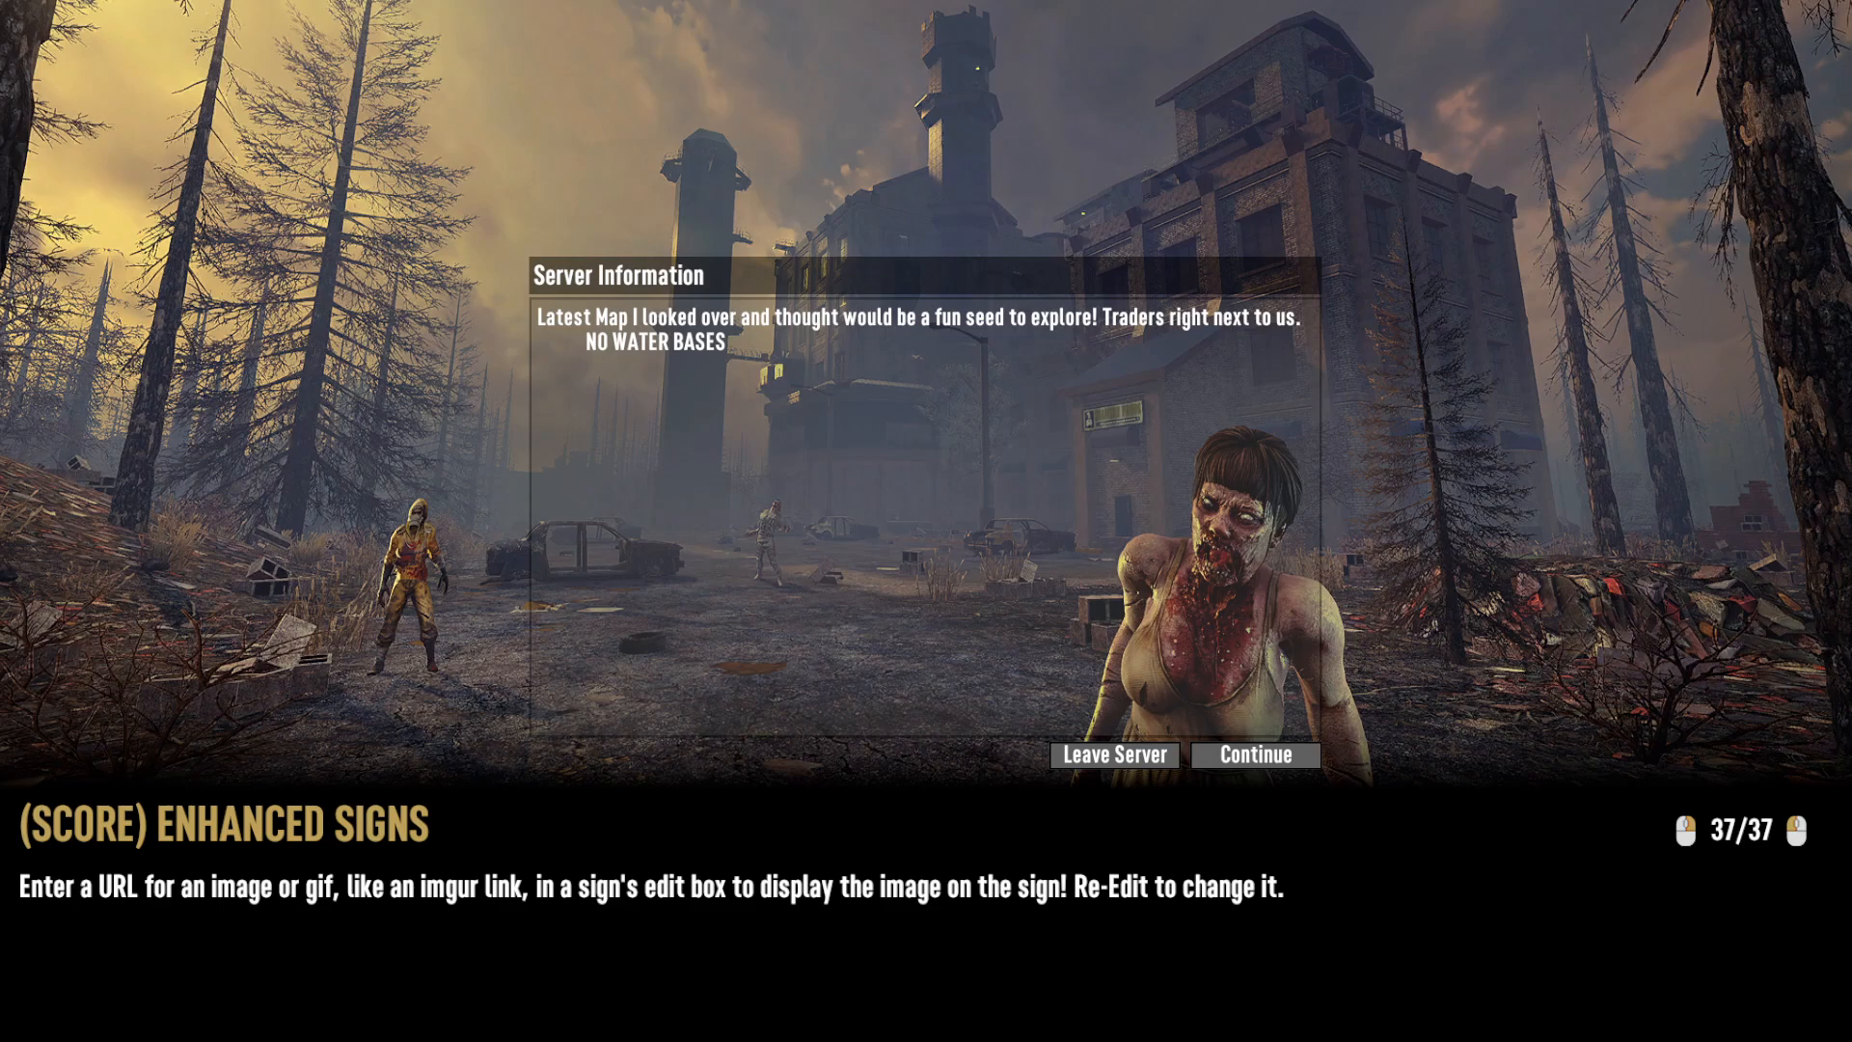
Dismiss the Server Information notice and enter the theater room in-game
{"action": "left_click", "coordinate": [1256, 754]}
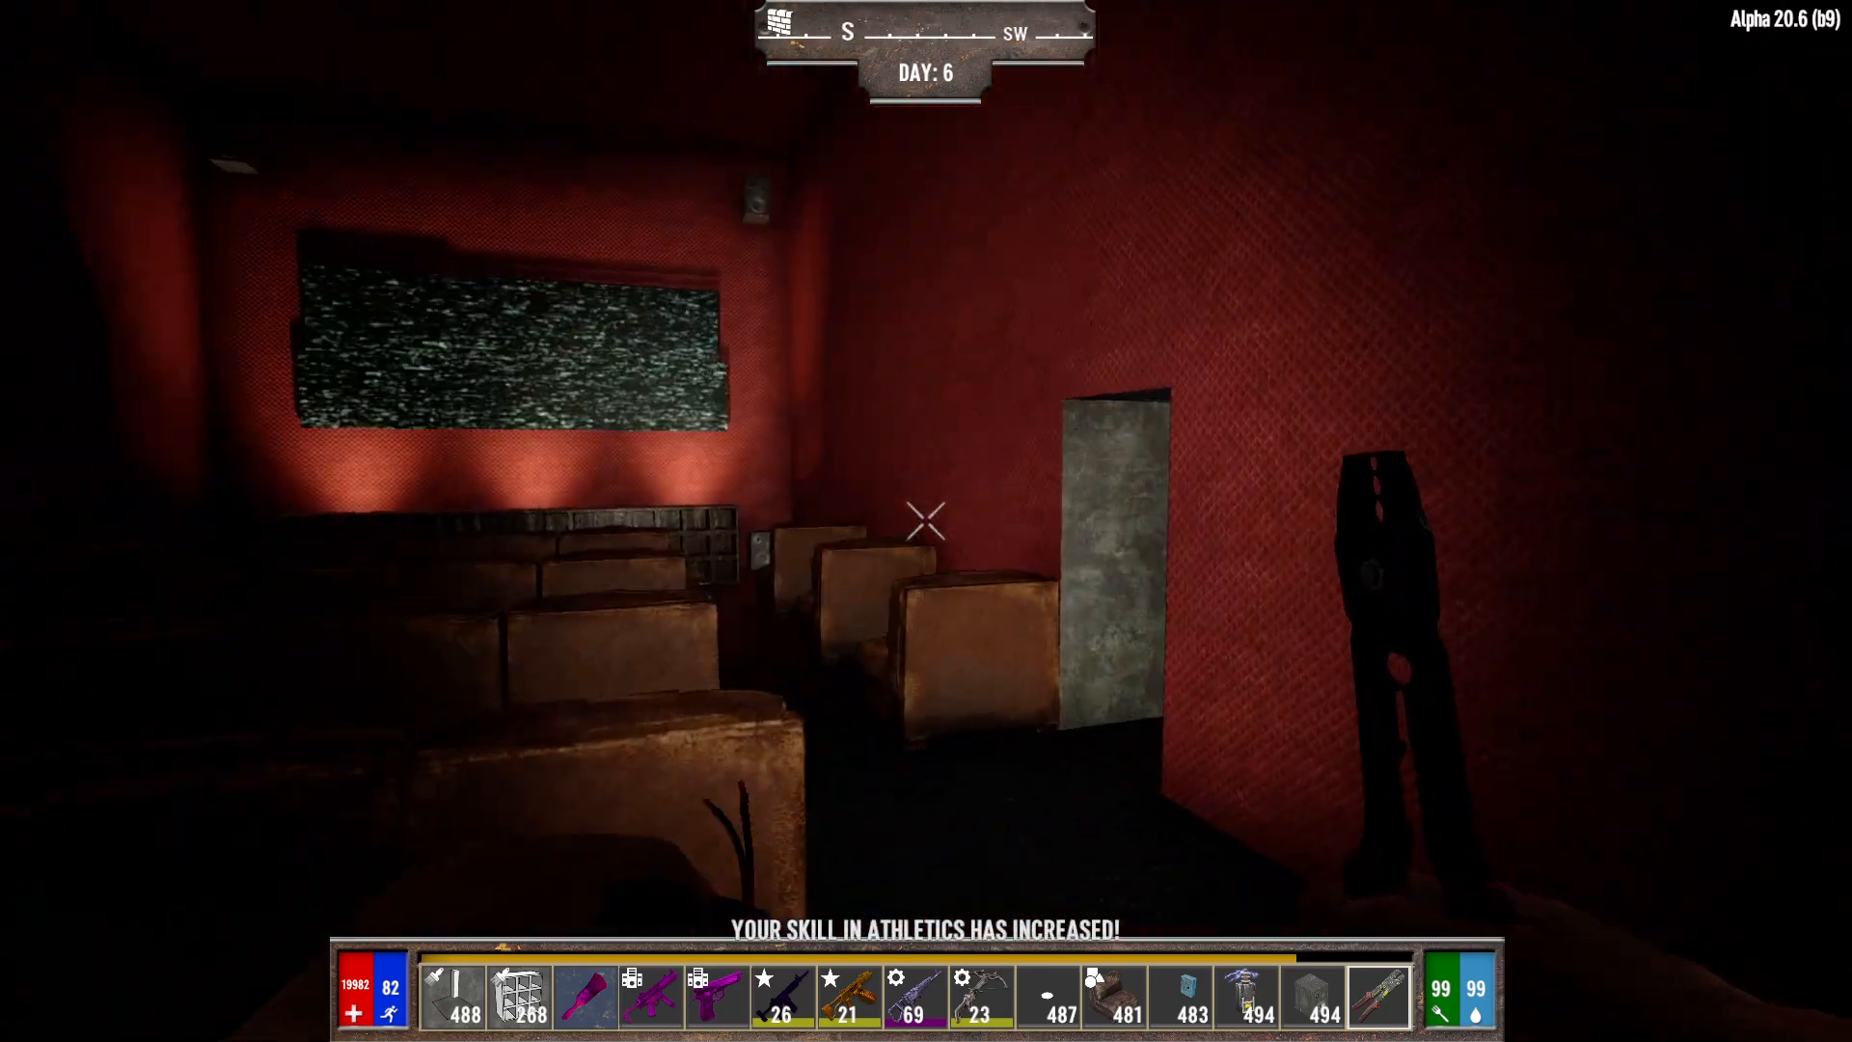
{"action": "mouse_move", "coordinate": [926, 521]}
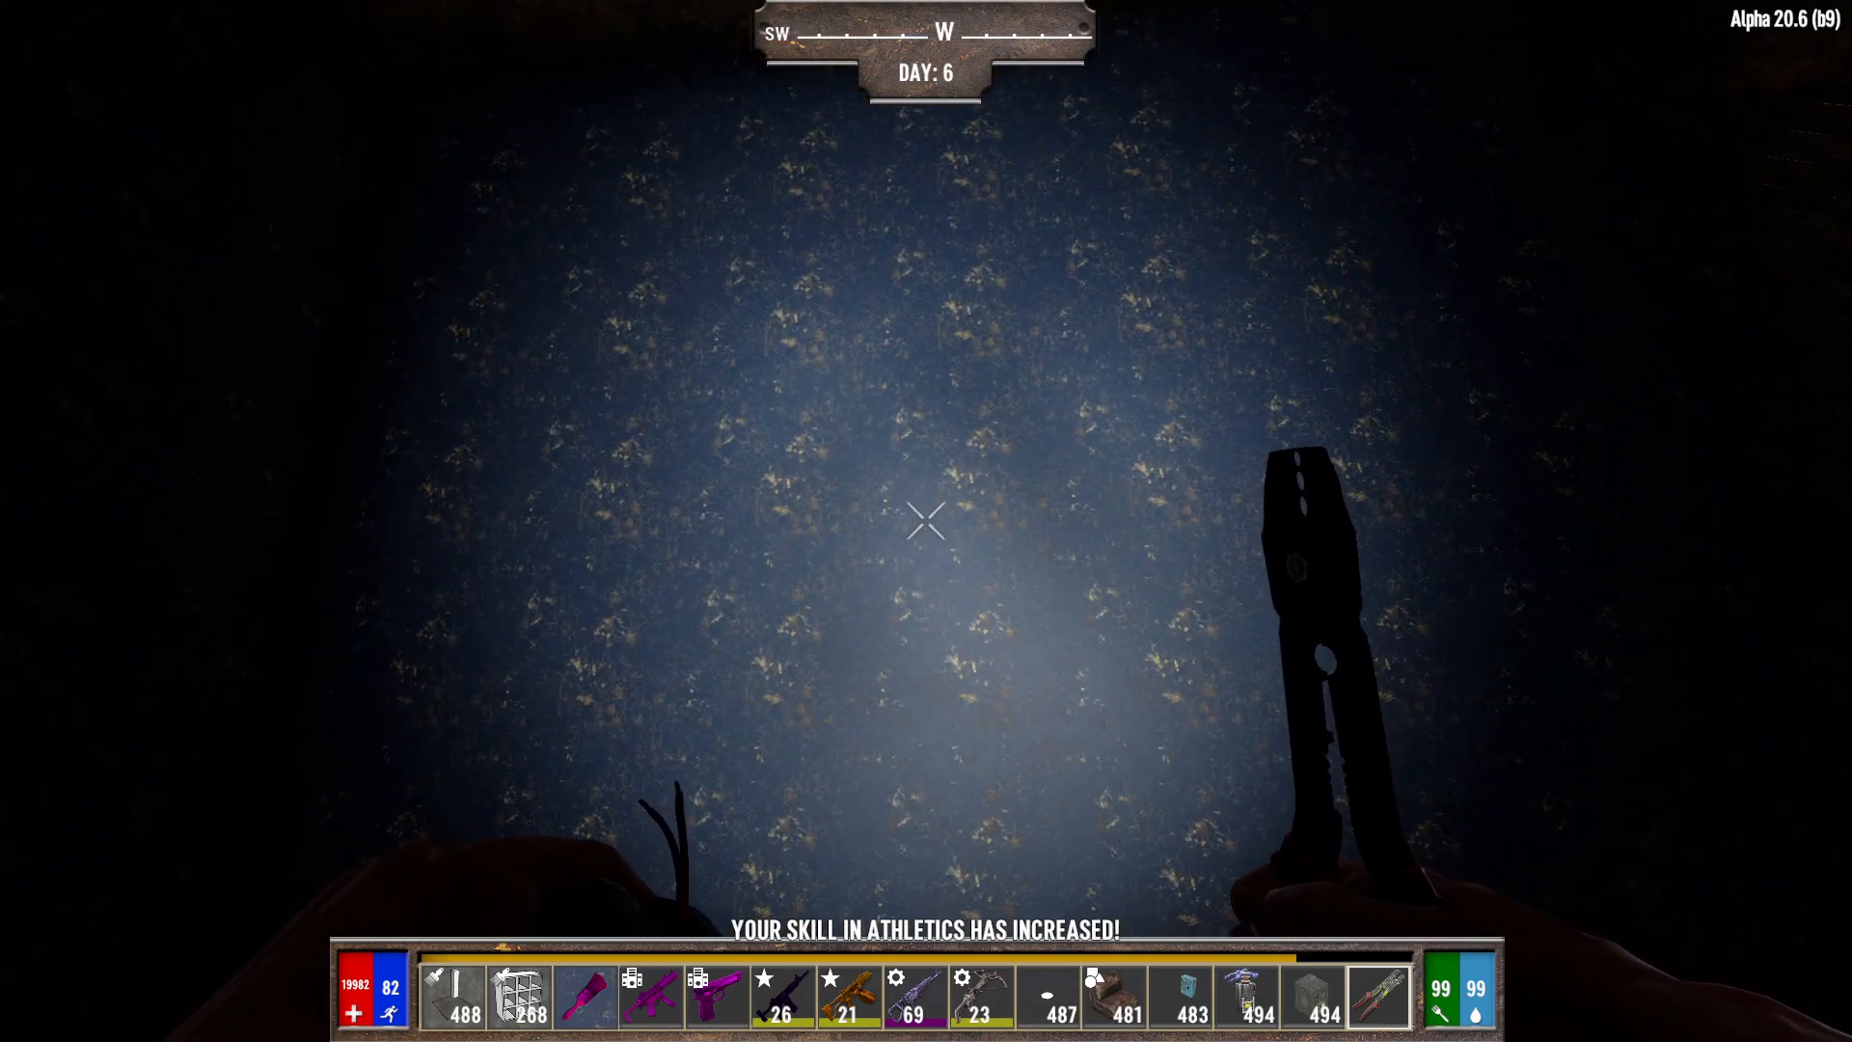
{"action": "key", "text": "tab"}
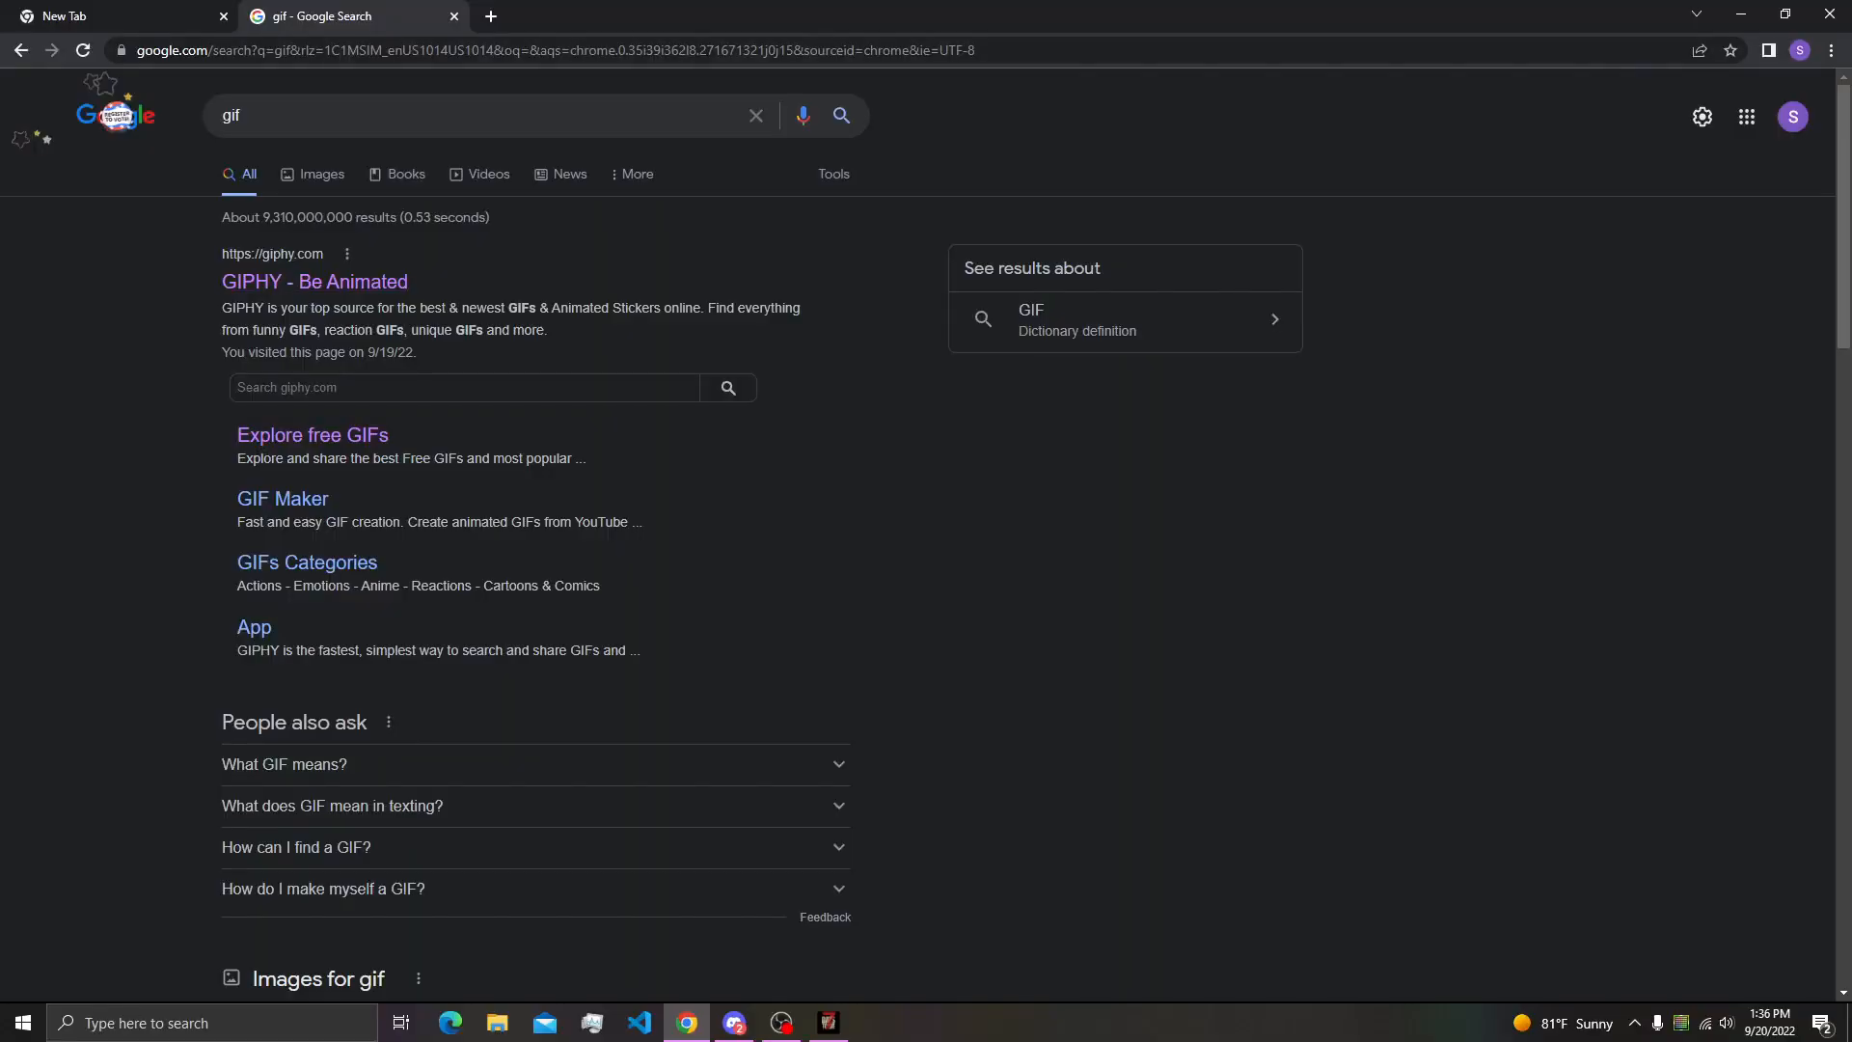
{"action": "mouse_move", "coordinate": [313, 434]}
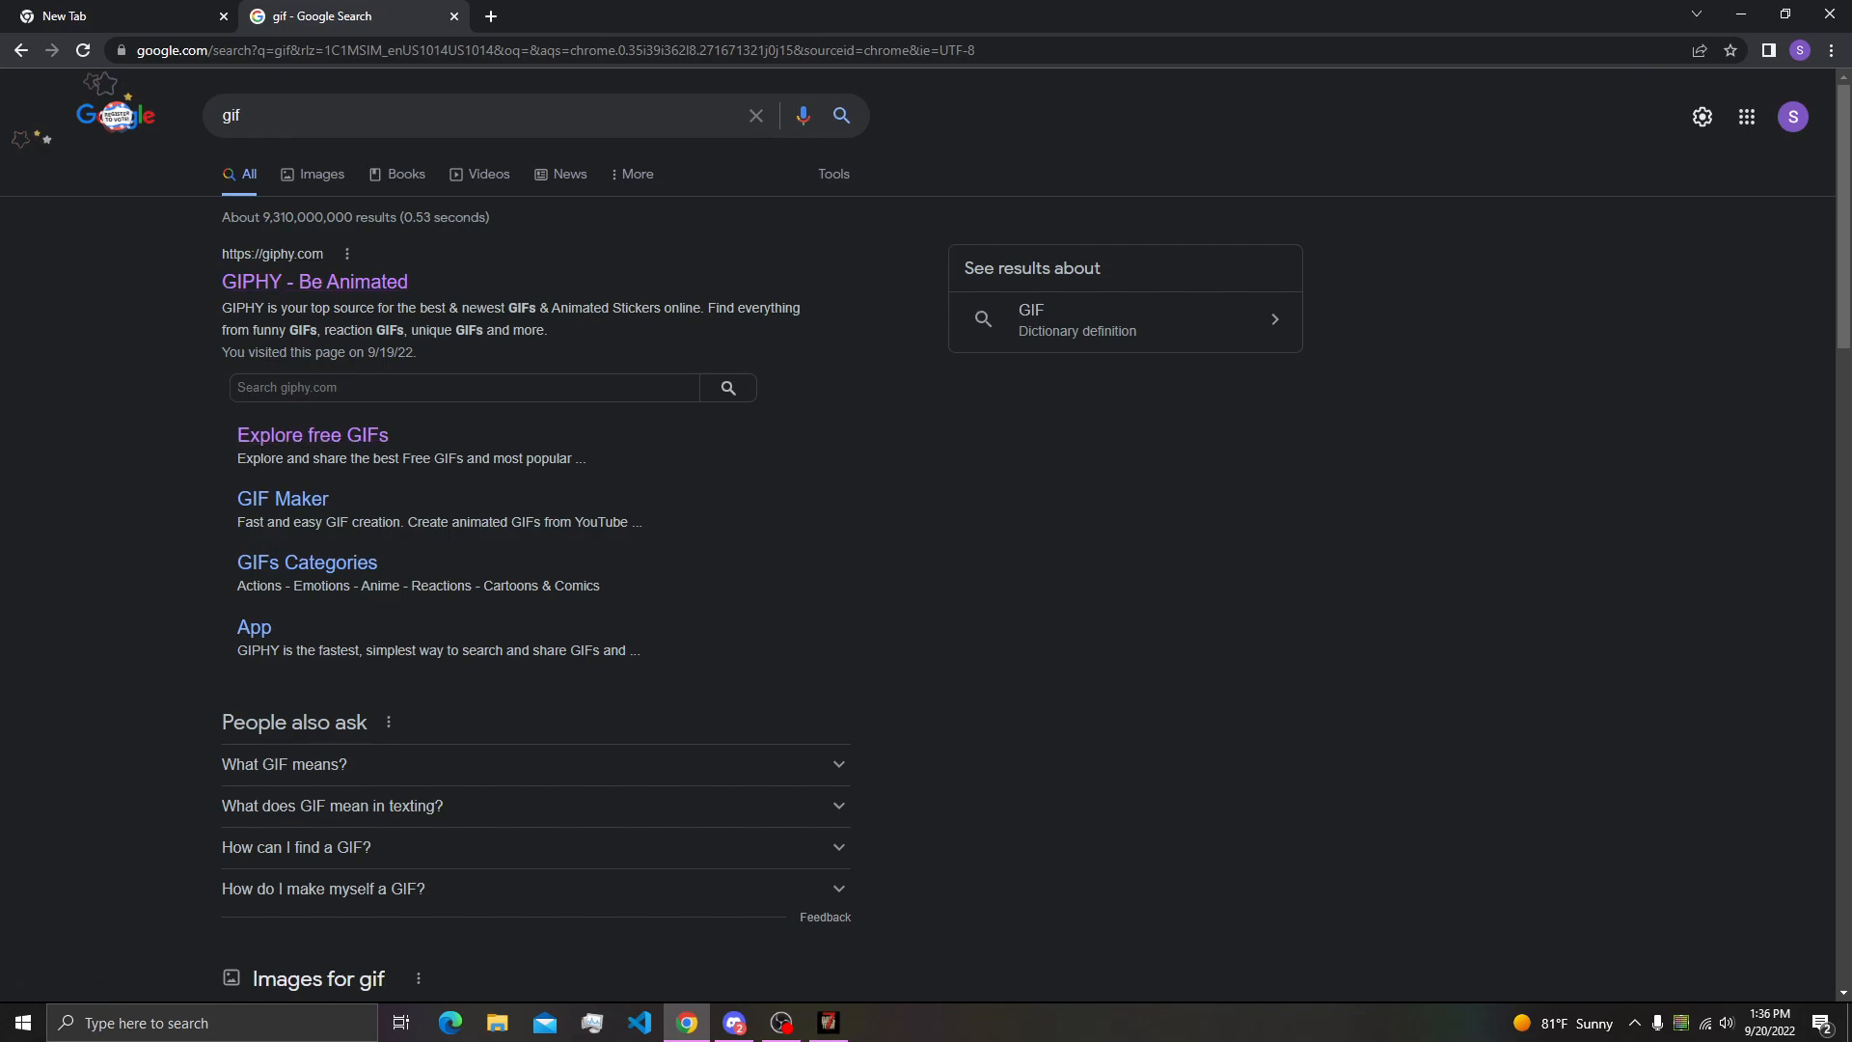
Open the 'GIPHY - Be Animated' site from the search results
{"action": "left_click", "coordinate": [312, 434]}
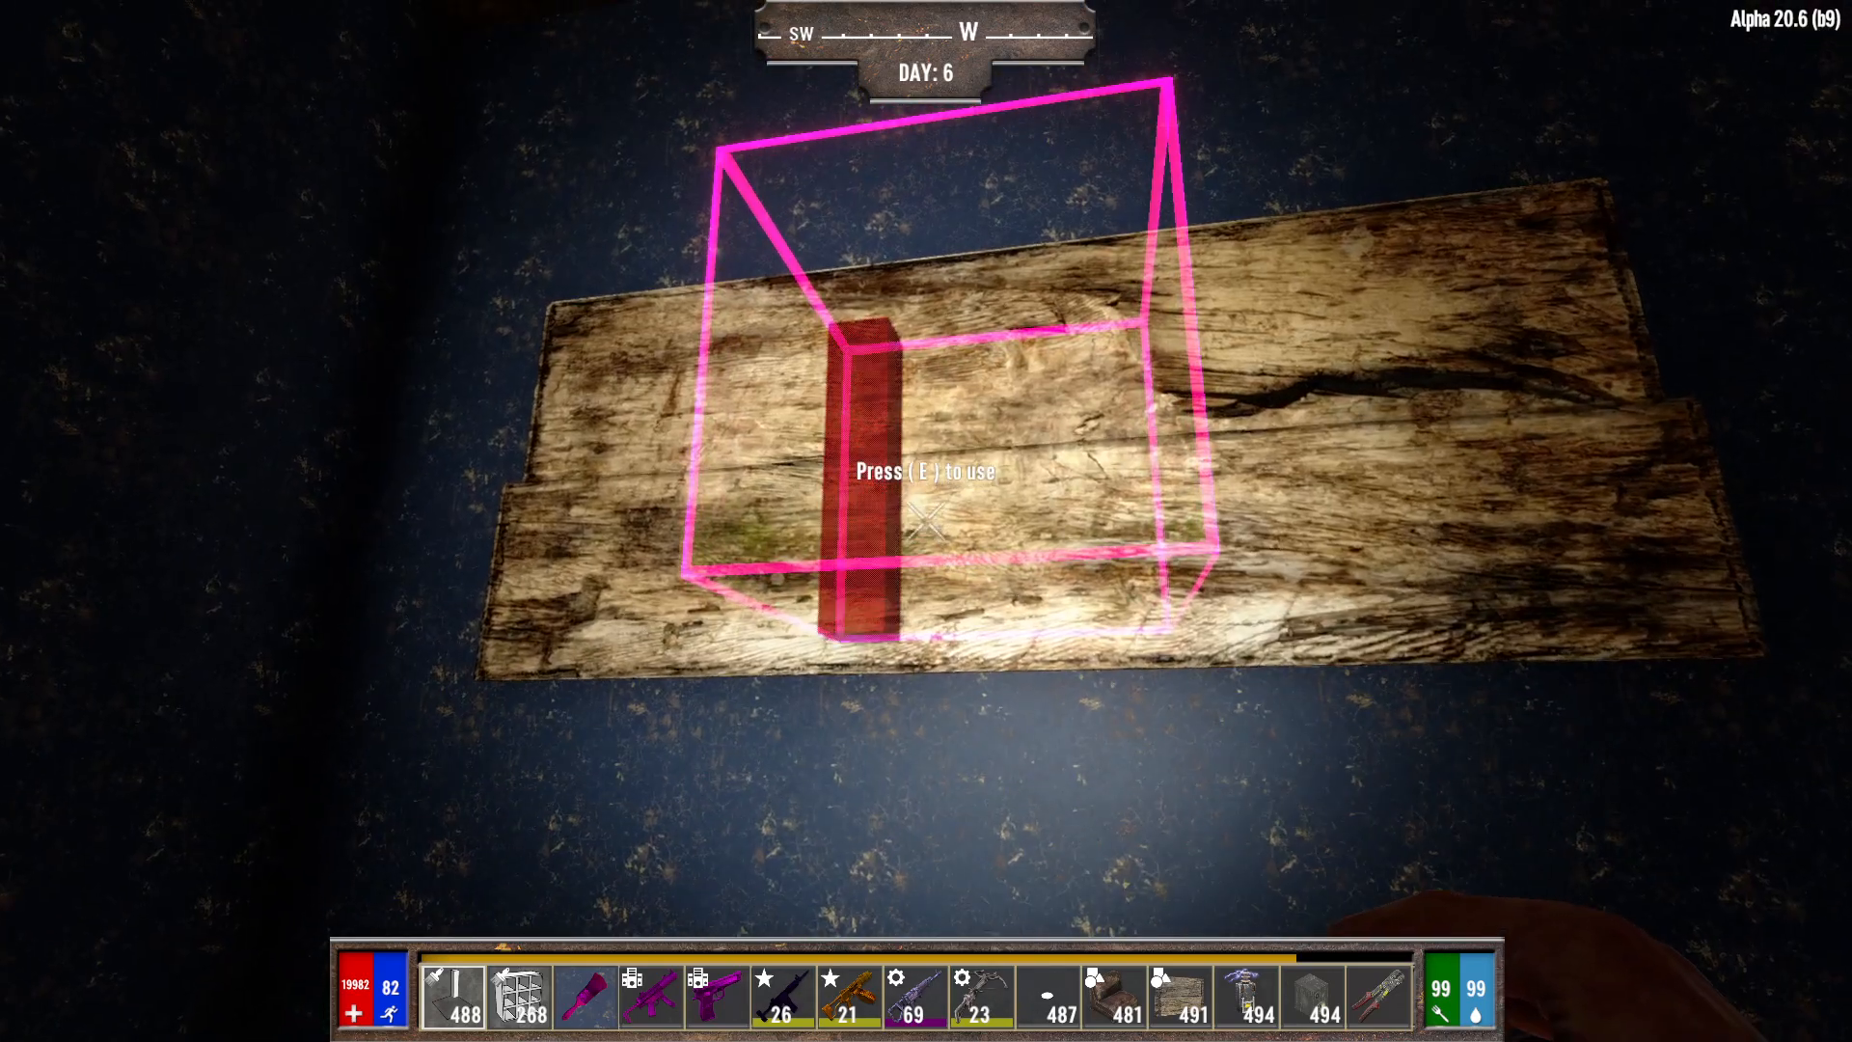
{"action": "key", "text": "e"}
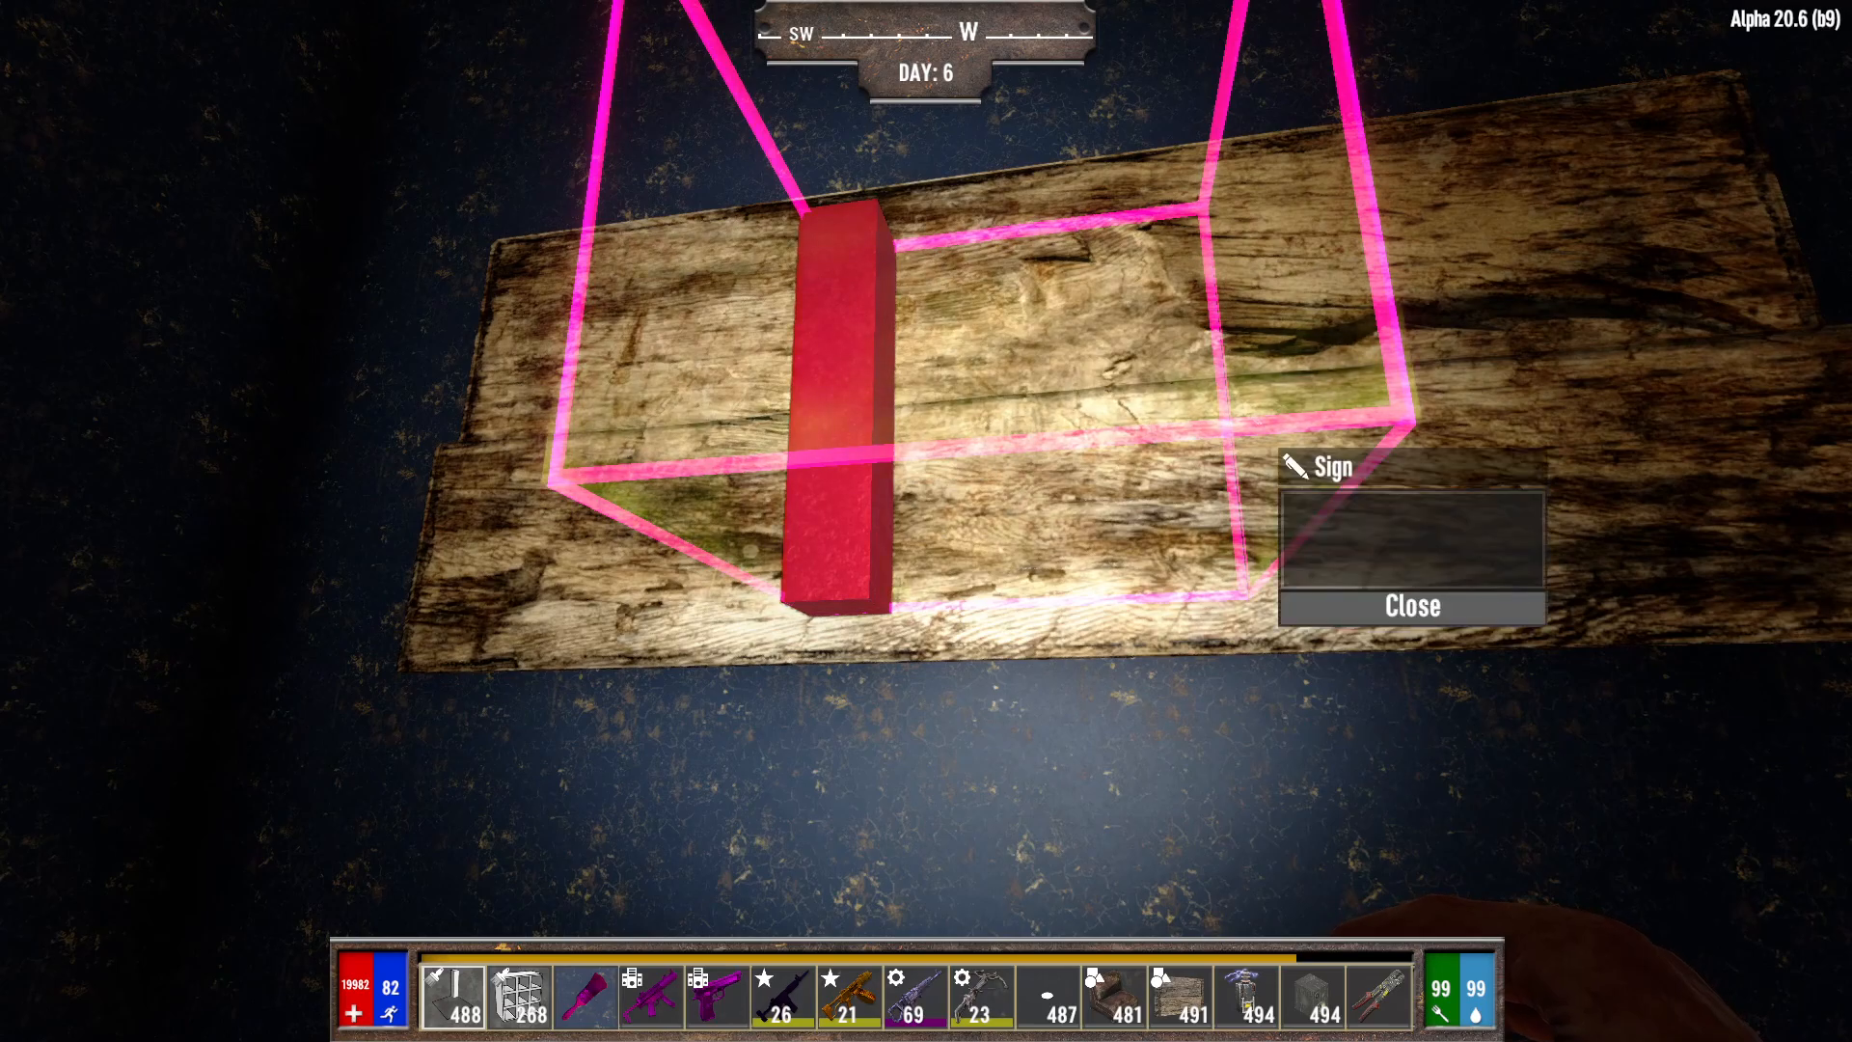
{"action": "type", "text": "https://media.giphy.com/media/7kn27inYSAE90/giphy.gif"}
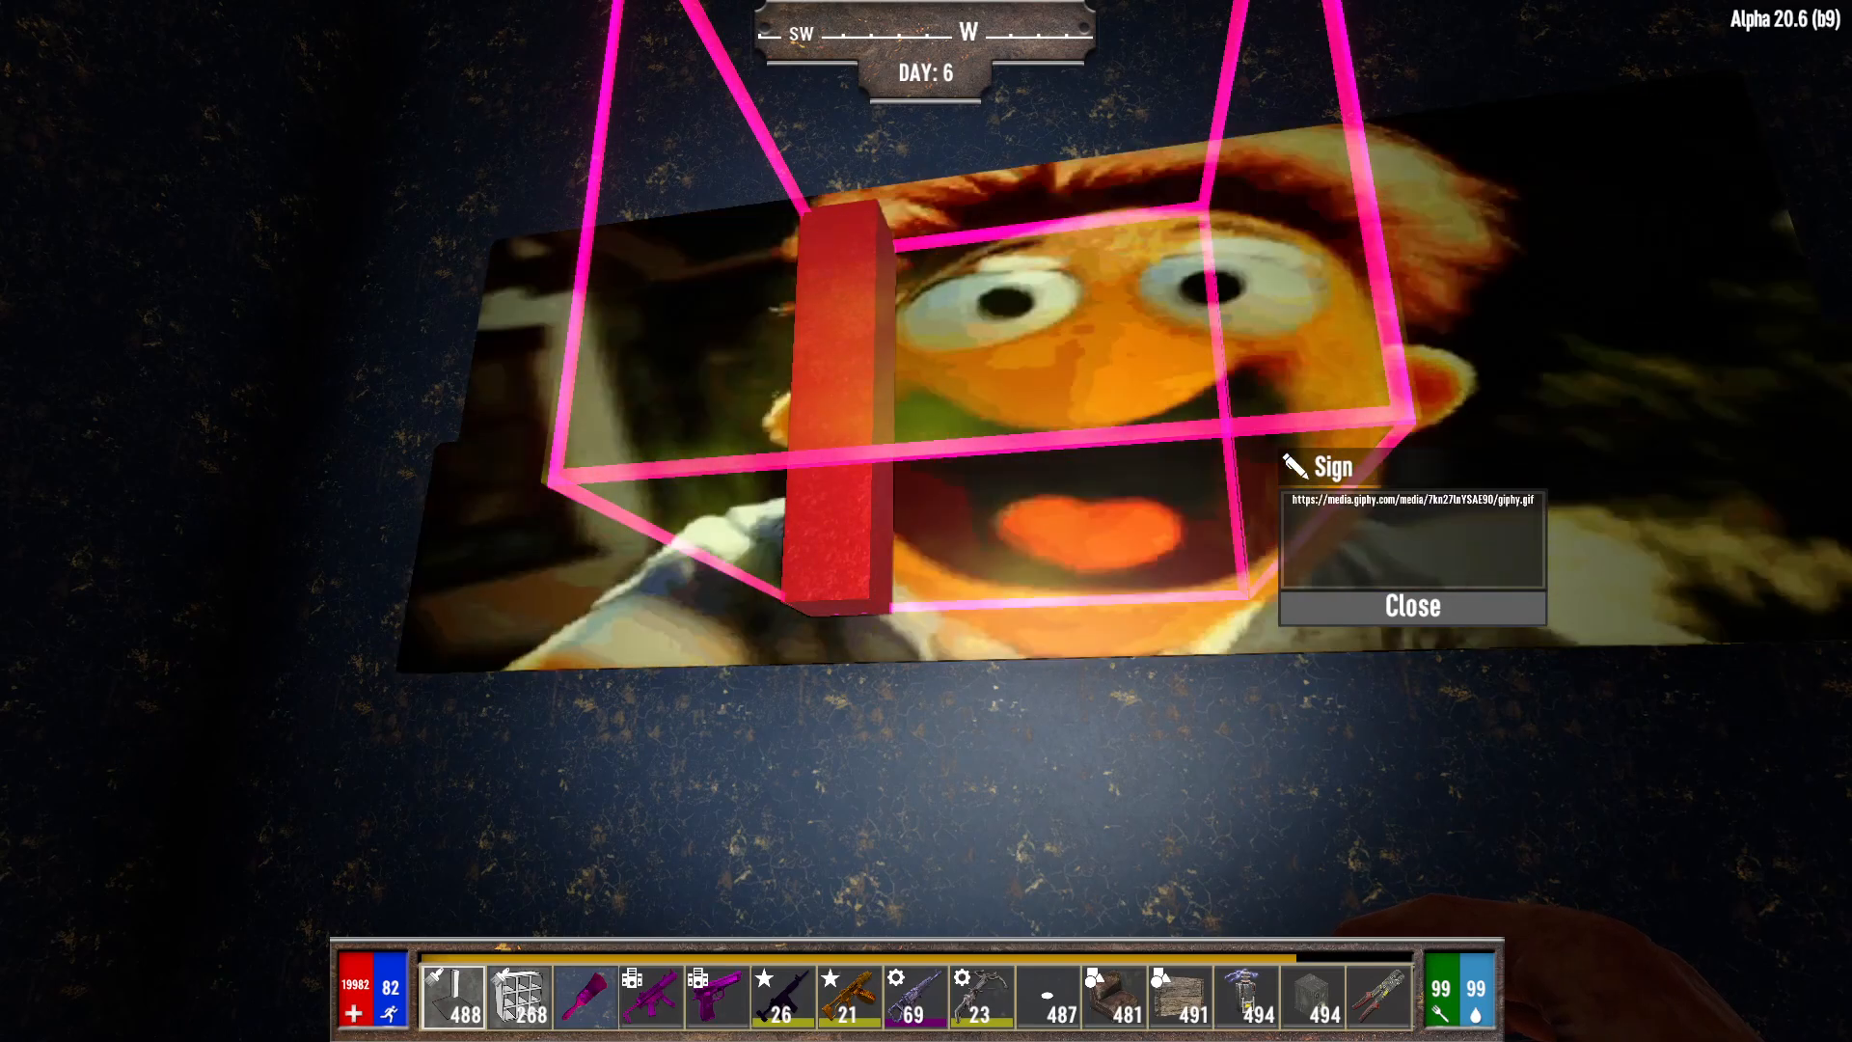
{"action": "left_click", "coordinate": [1413, 606]}
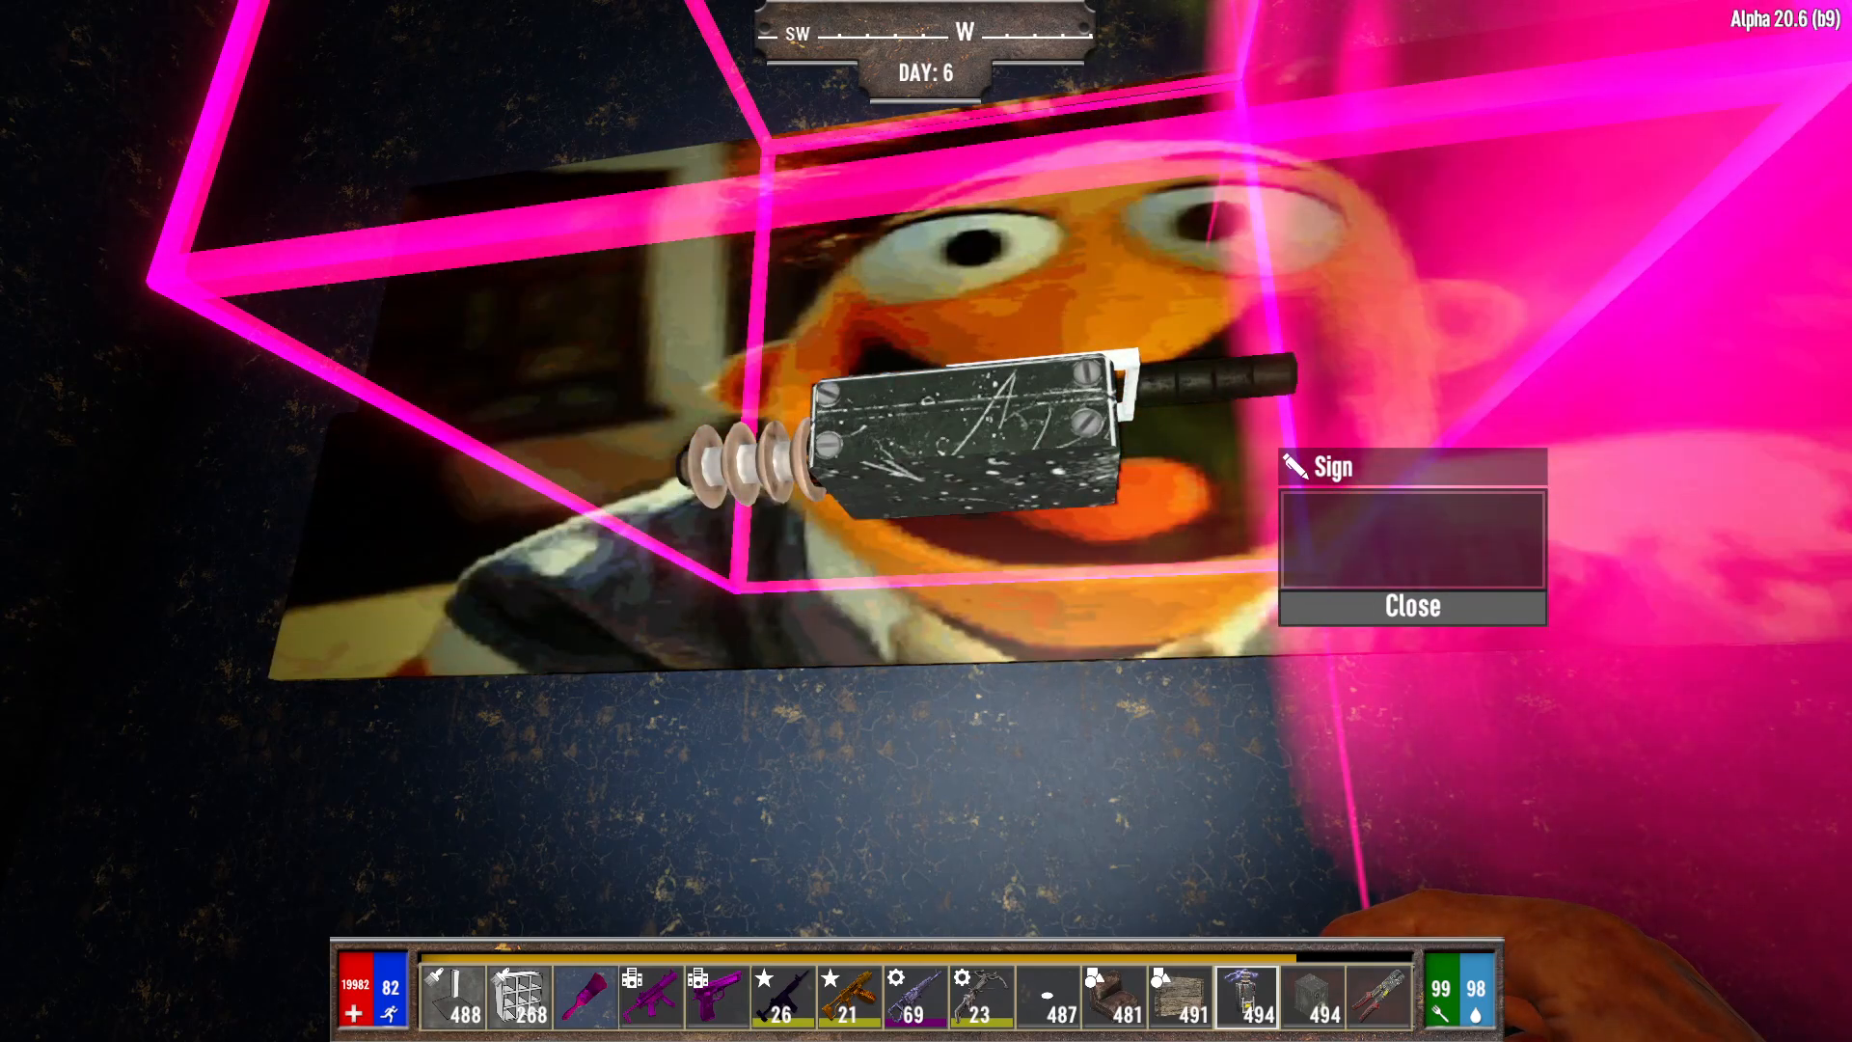
Enter the text 'WELCOME' on the second sign over the puppet GIF
{"action": "type", "text": "WE"}
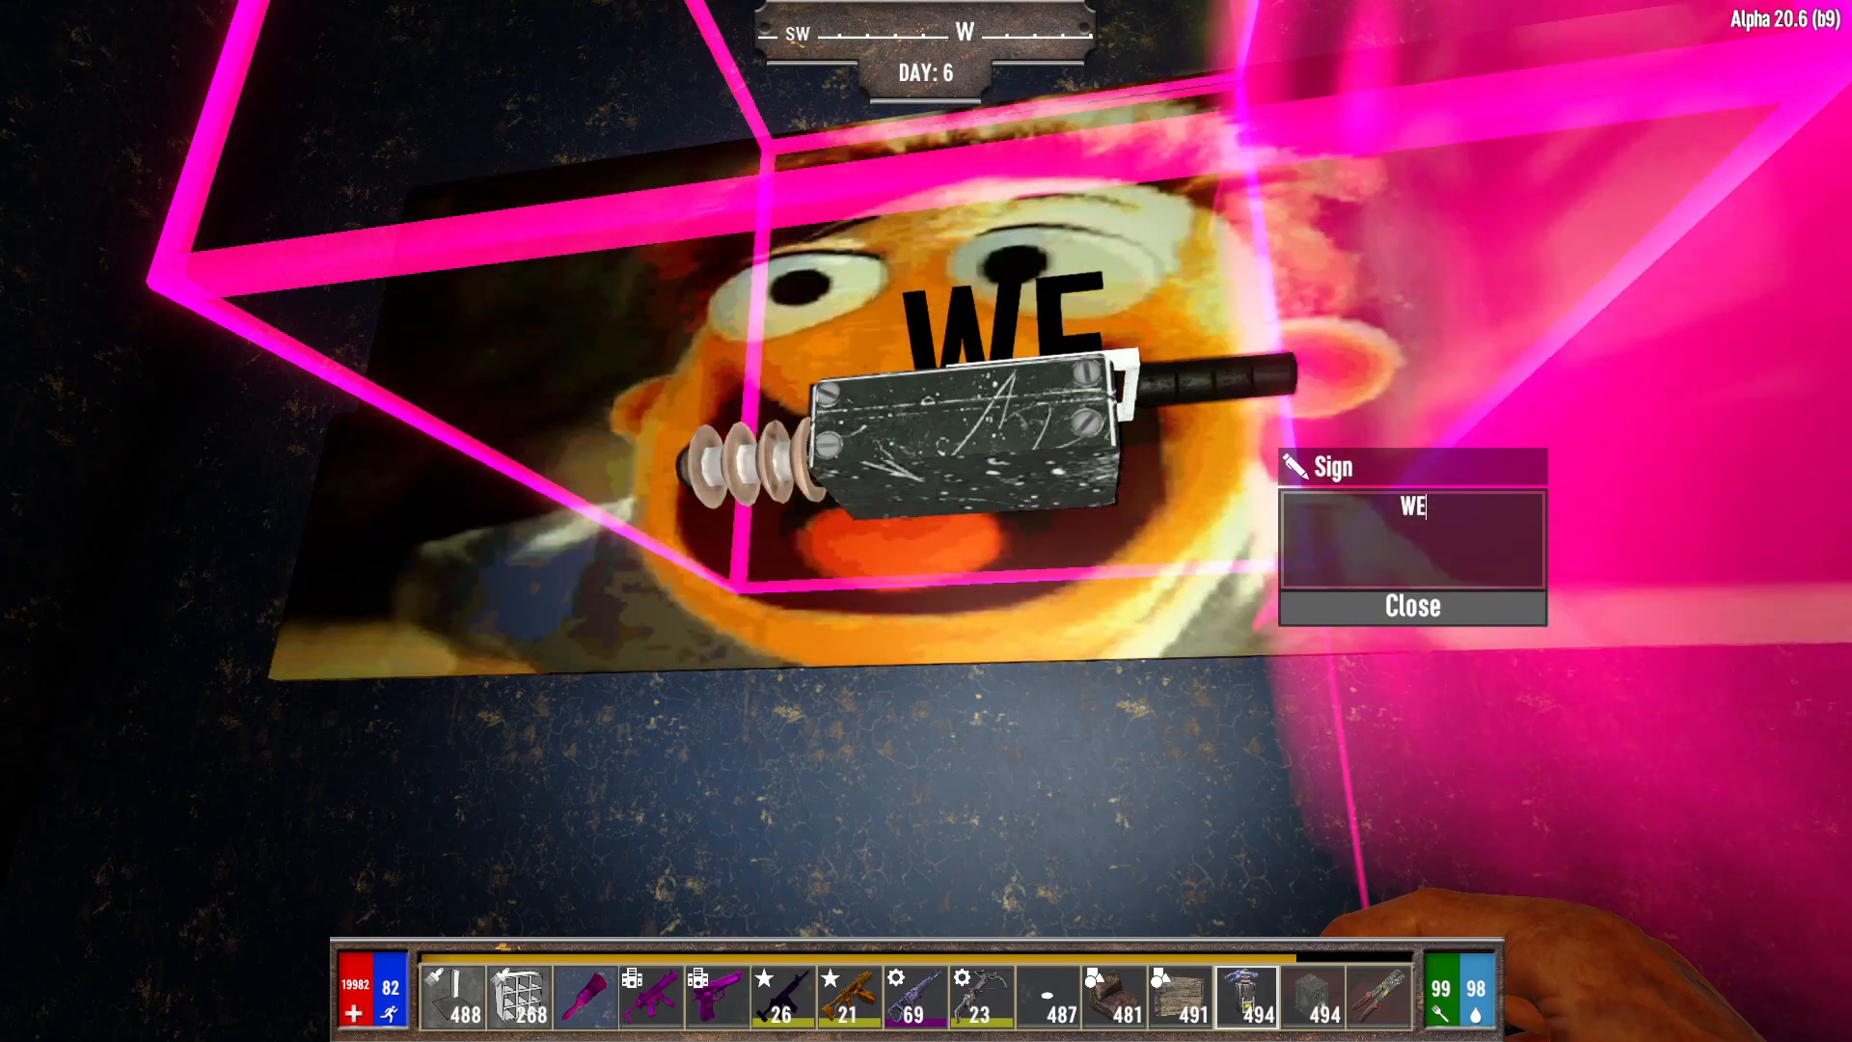
{"action": "type", "text": "LCOM"}
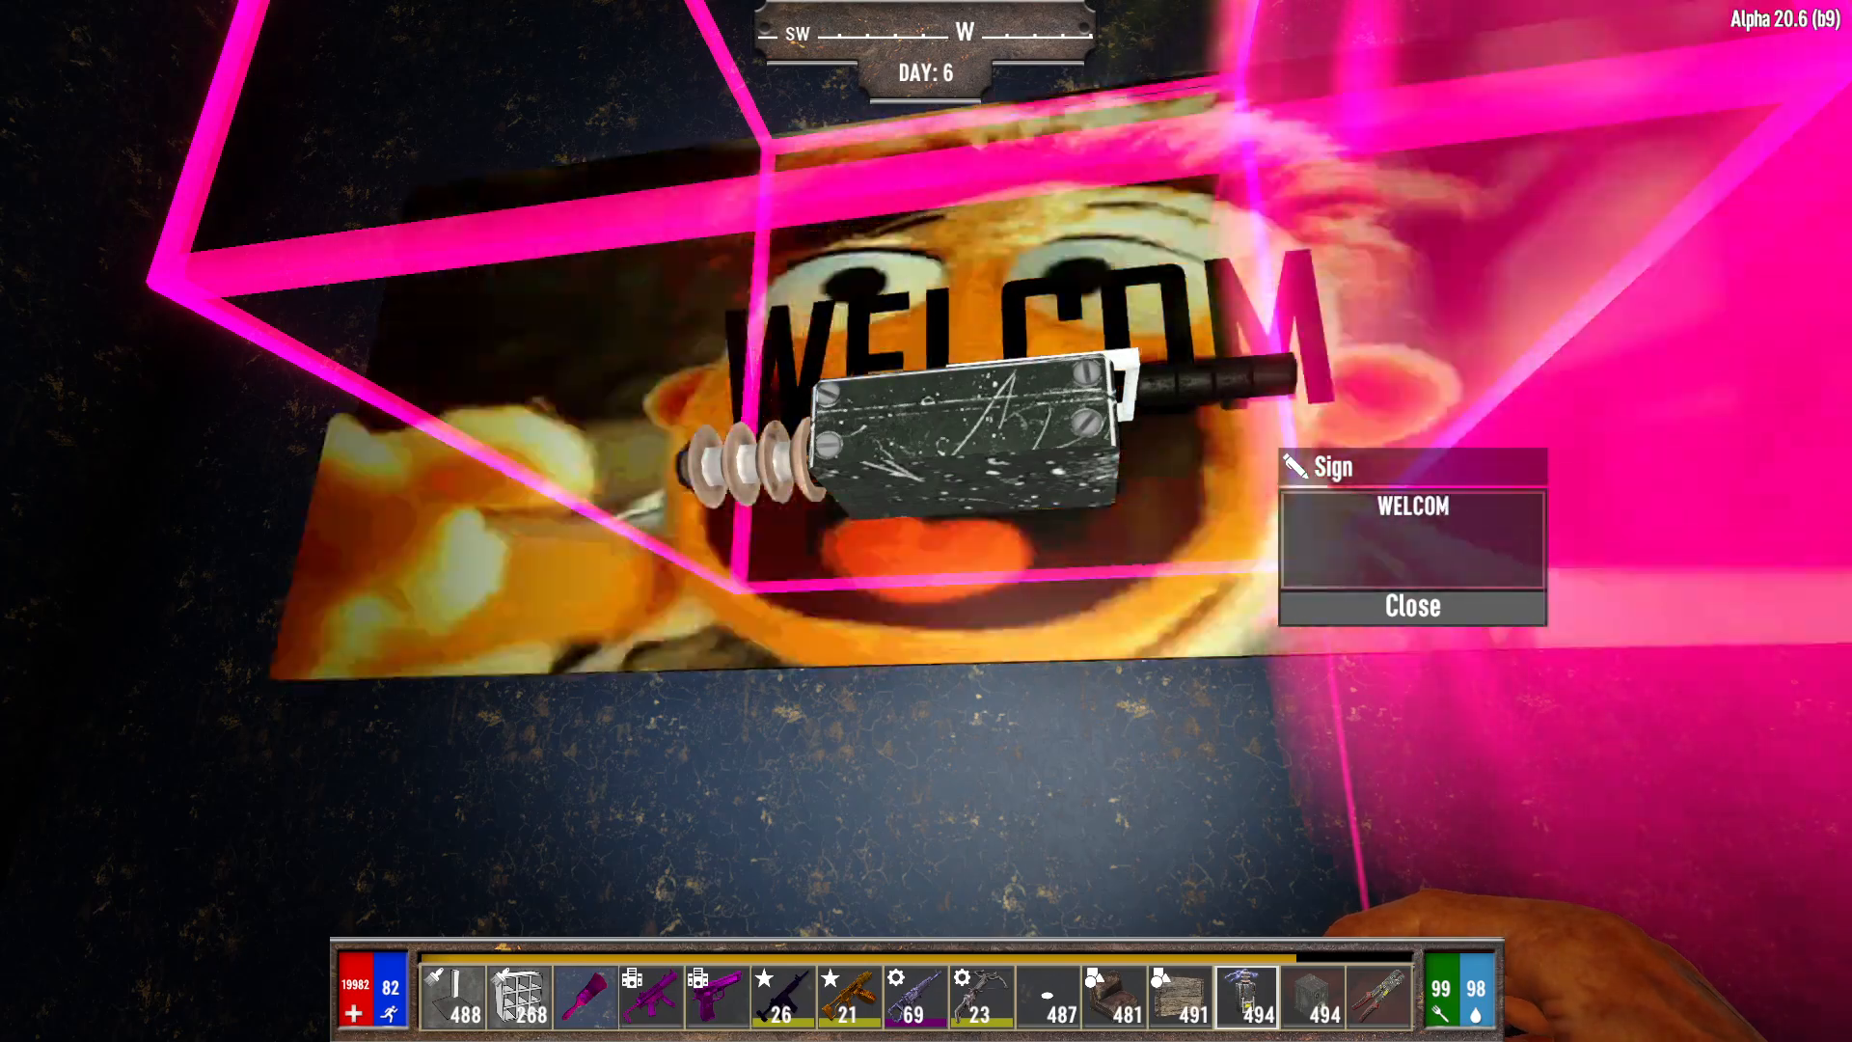
{"action": "type", "text": "E"}
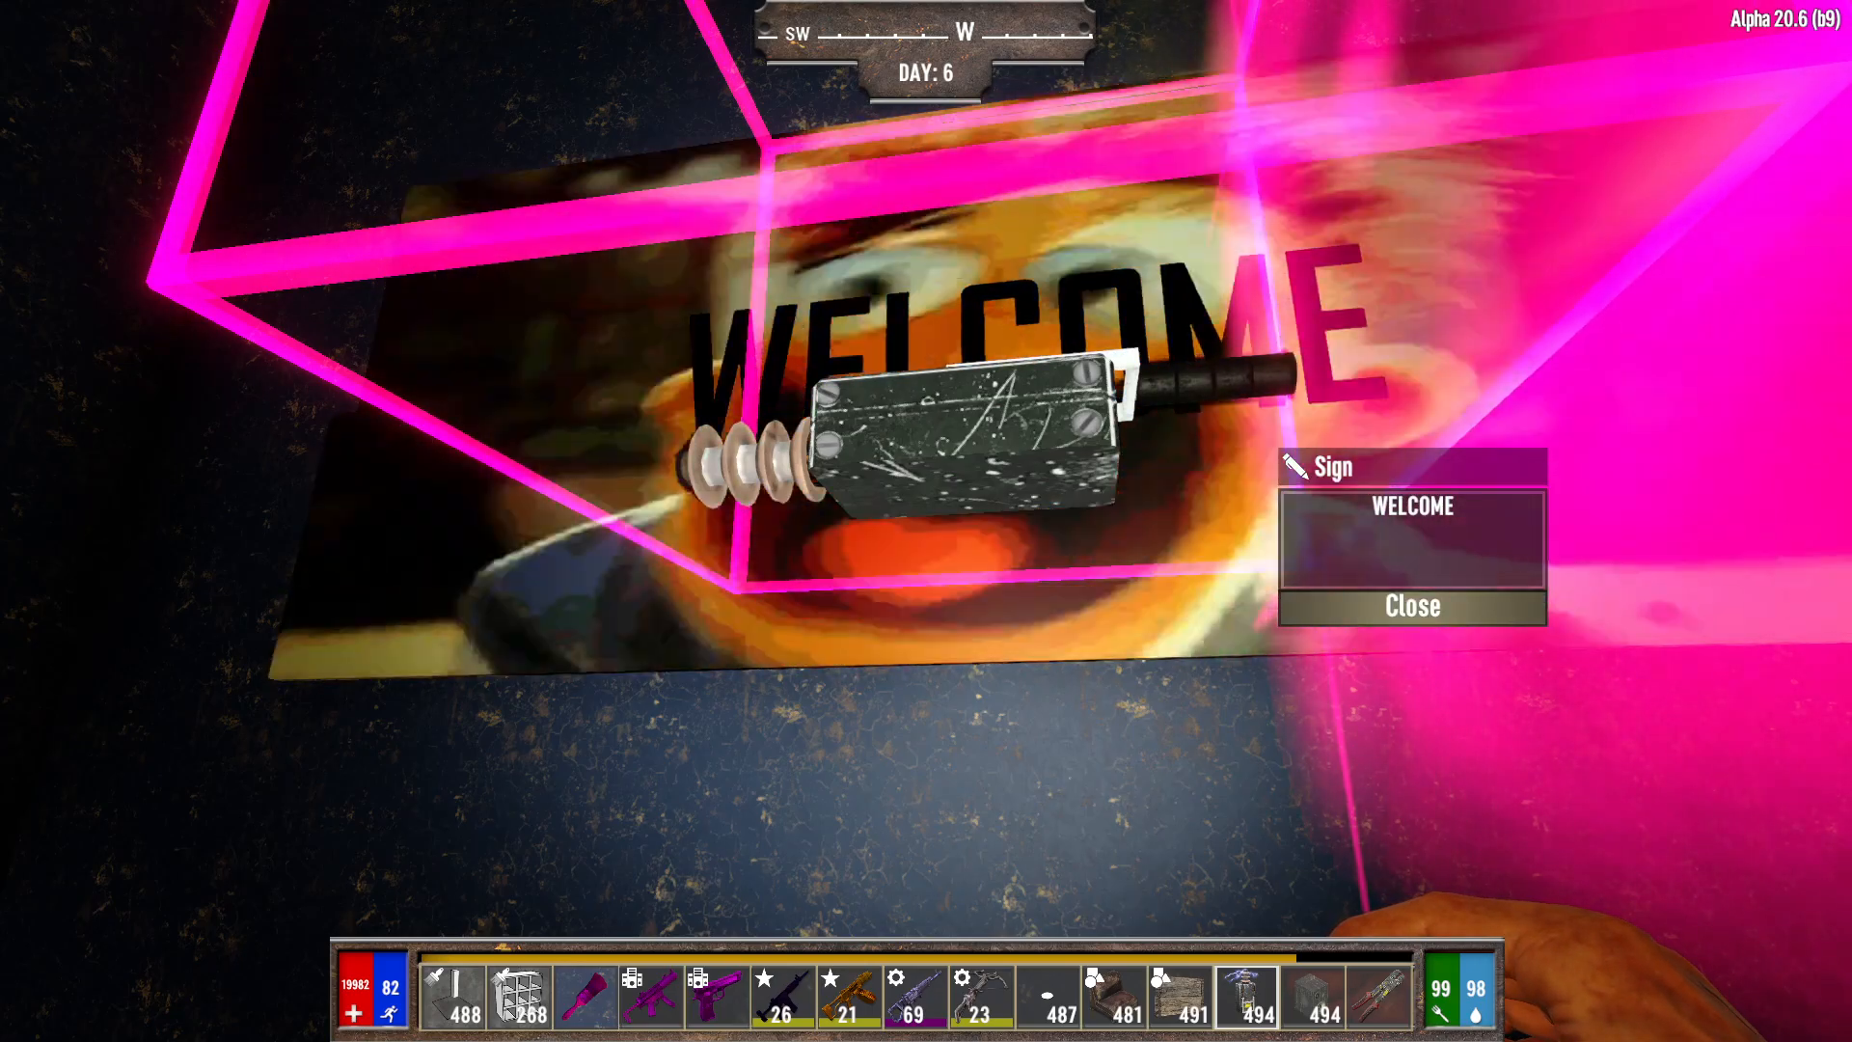
{"action": "left_click", "coordinate": [1413, 607]}
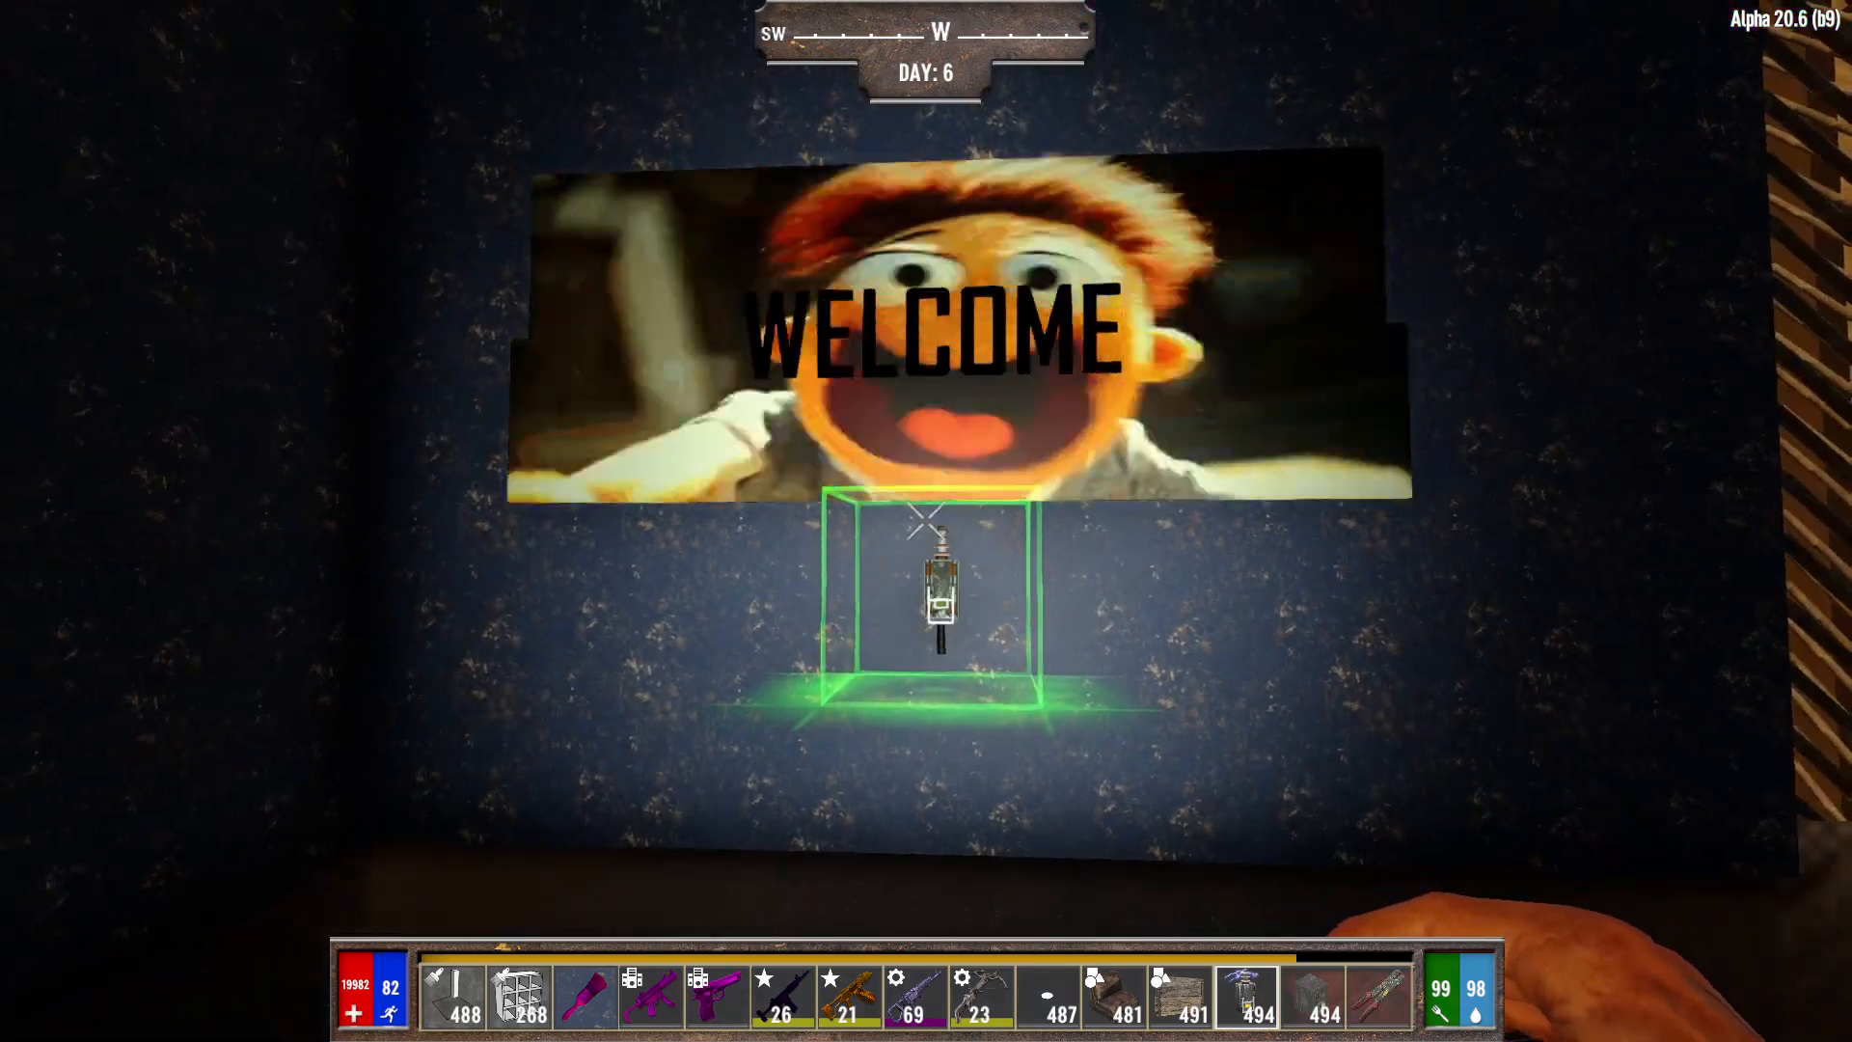